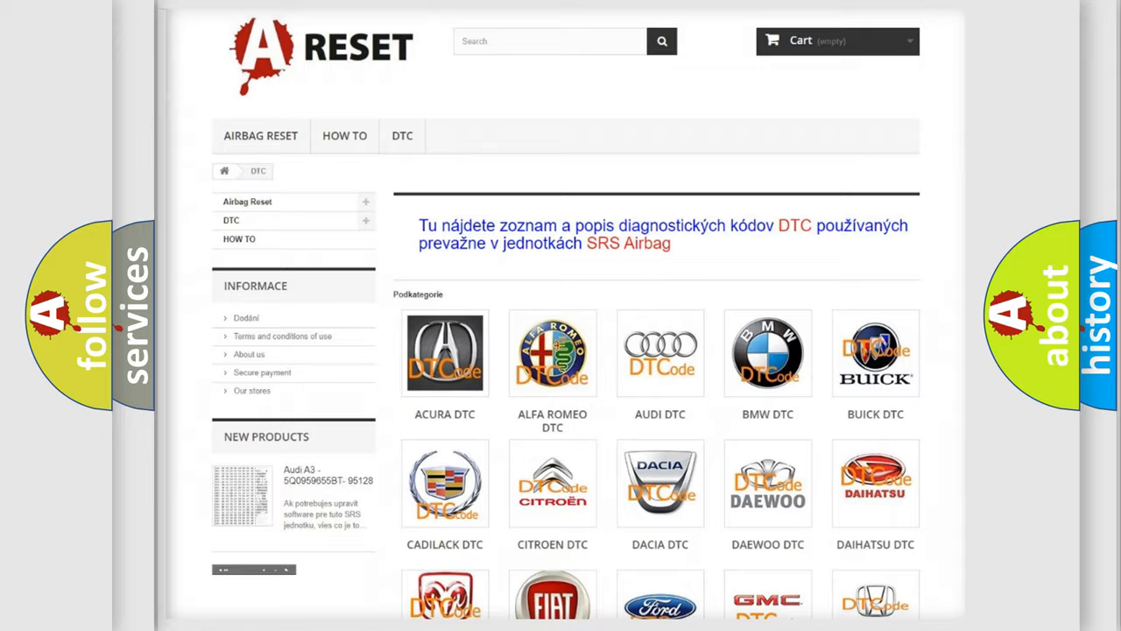
Step: Scroll the DTC subcategory grid and choose the Chevrolet DTC logo
scroll(down, 3)
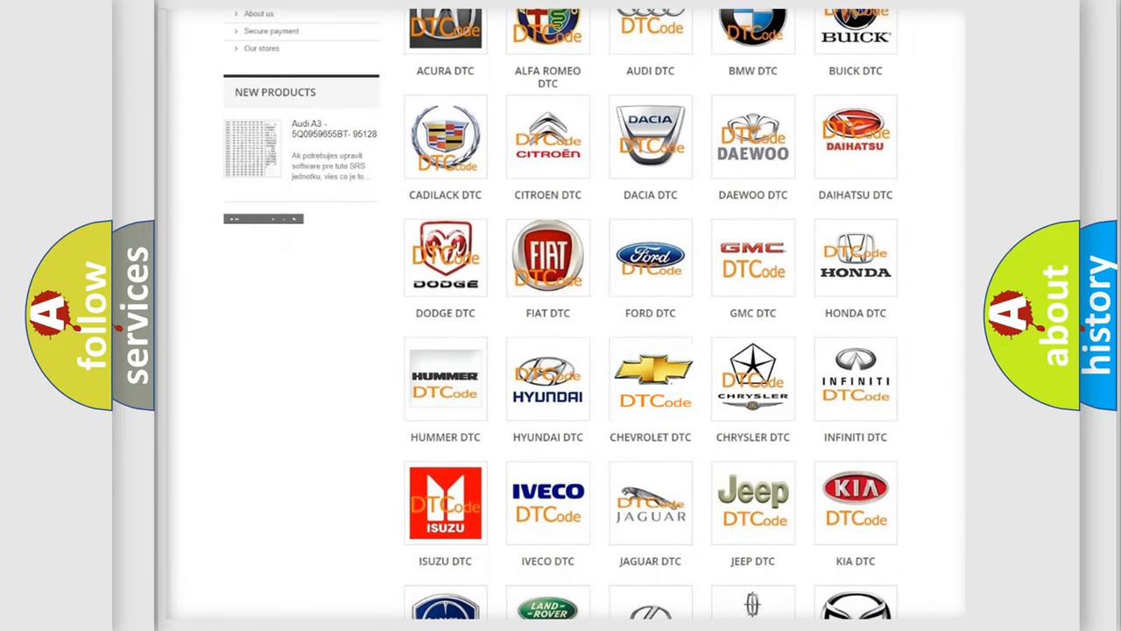
click(650, 379)
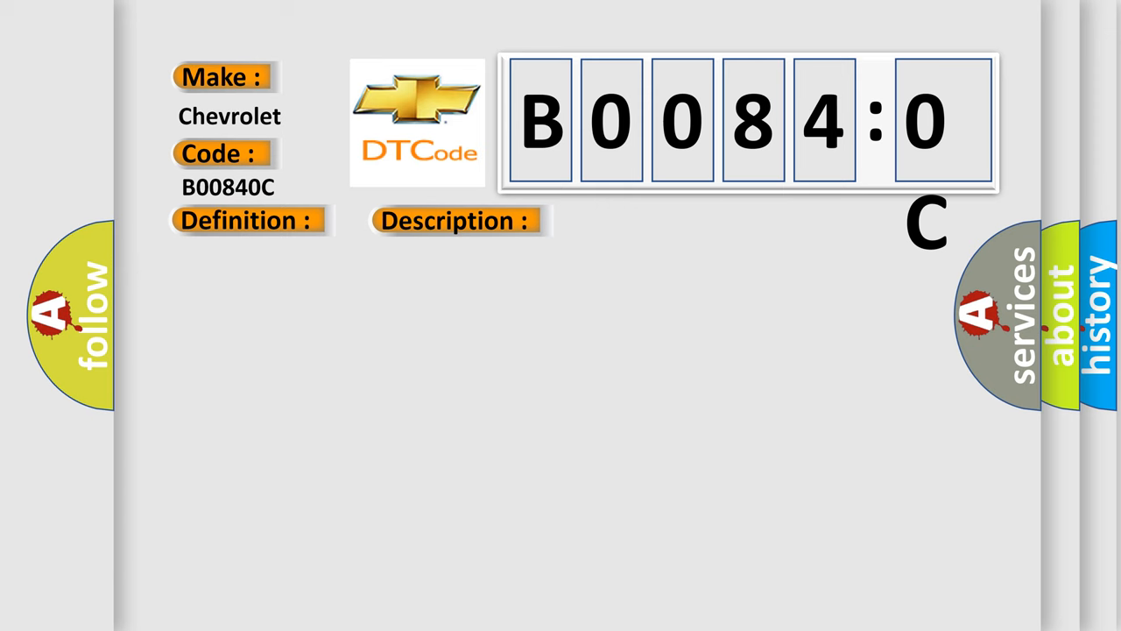
Step: Advance the slide to show the Cause heading with the B0083–B0088 fault entries
click(644, 220)
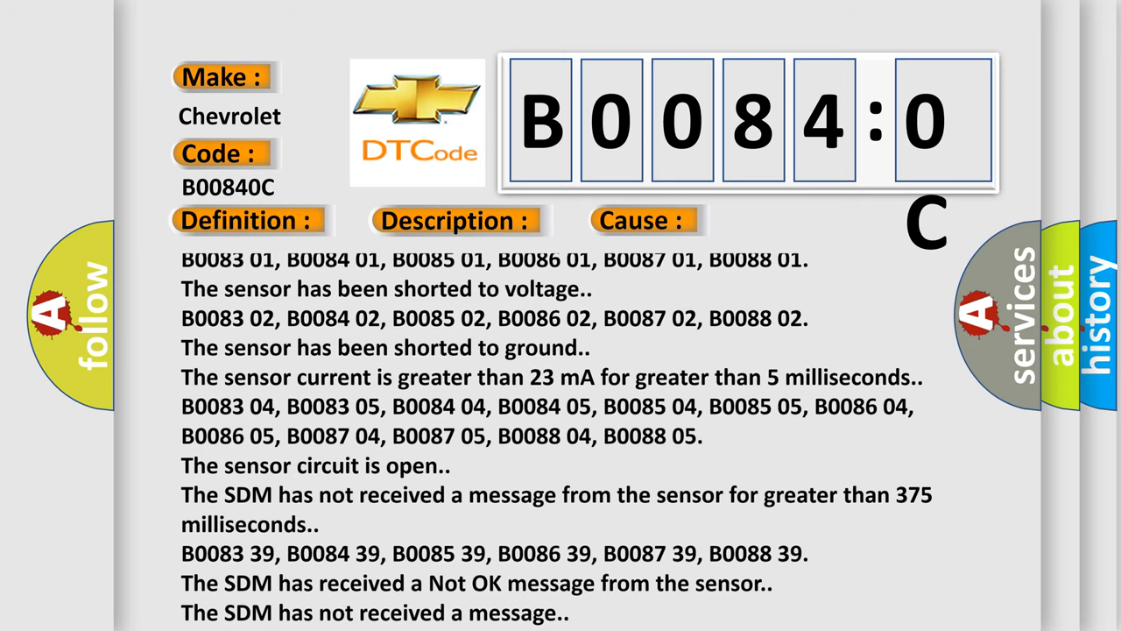
Step: Scroll the cause list down to the invalid serial data entry at the end
scroll(down, 3)
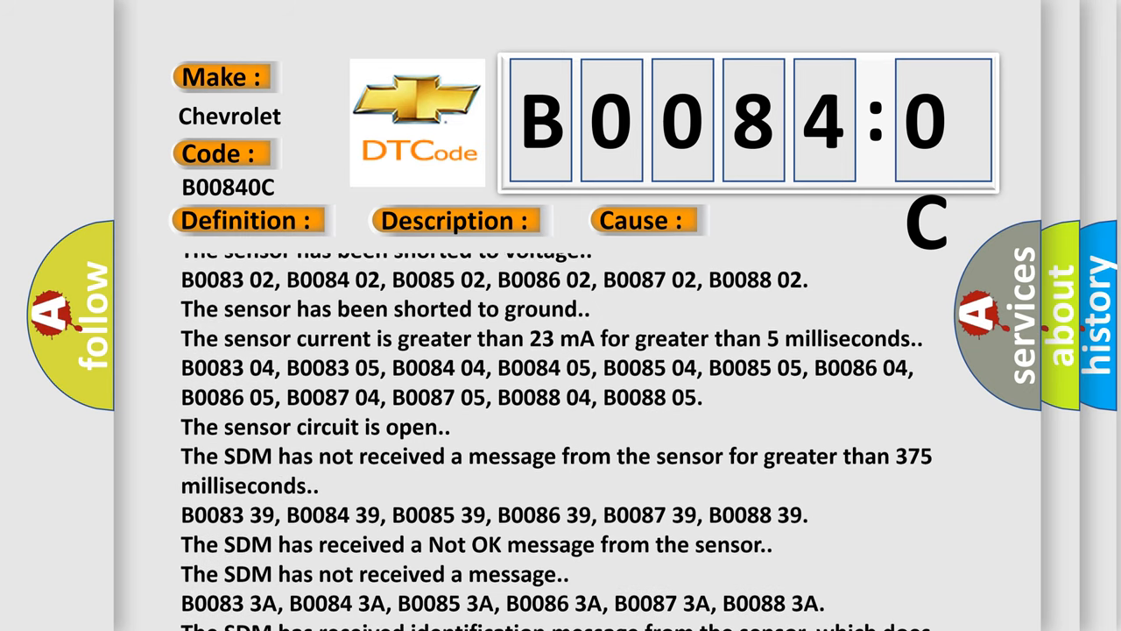
scroll(down, 3)
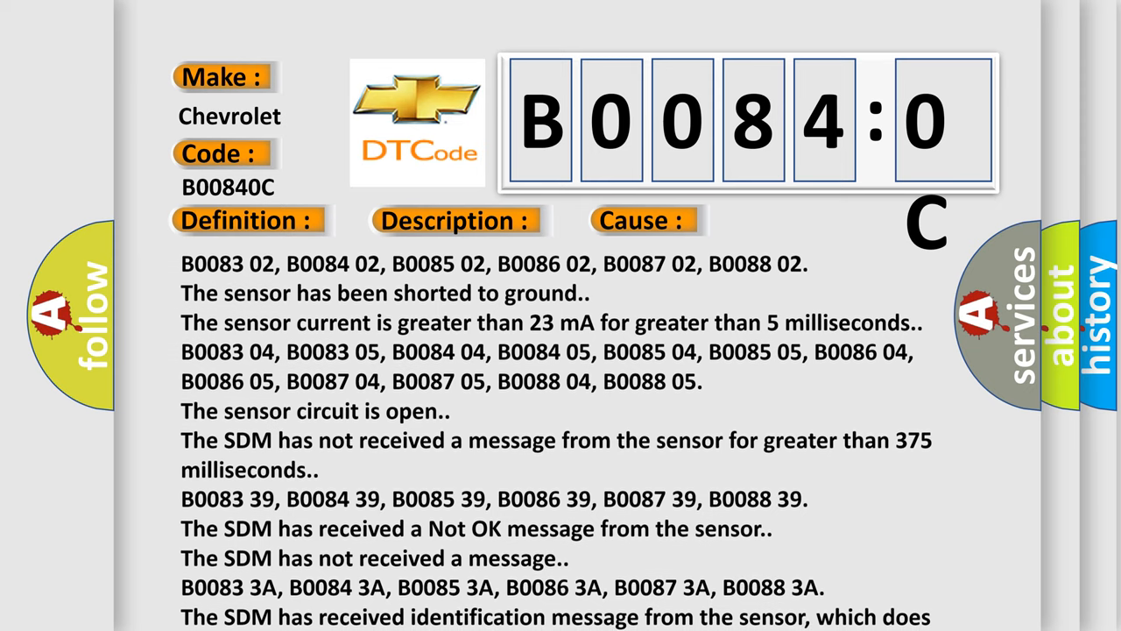
scroll(down, 3)
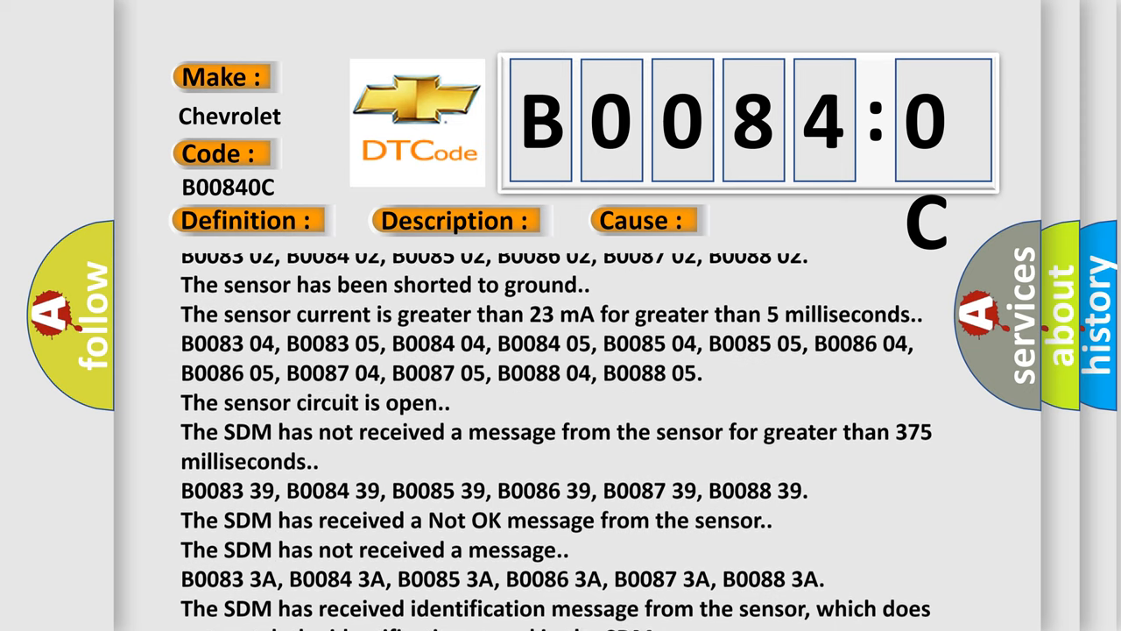
scroll(down, 3)
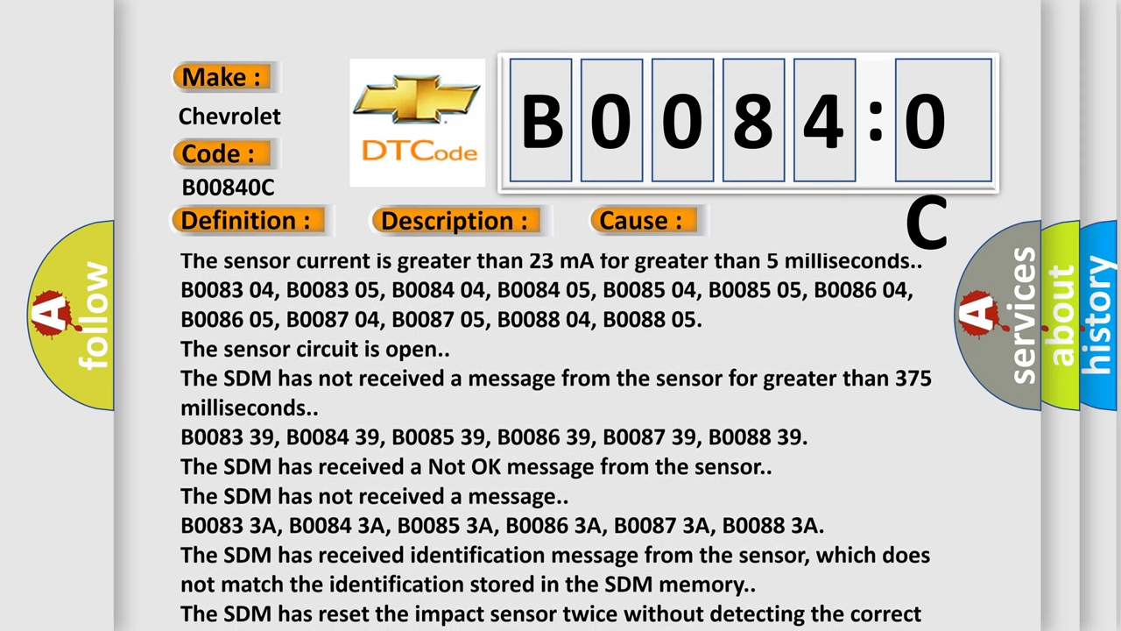
scroll(down, 3)
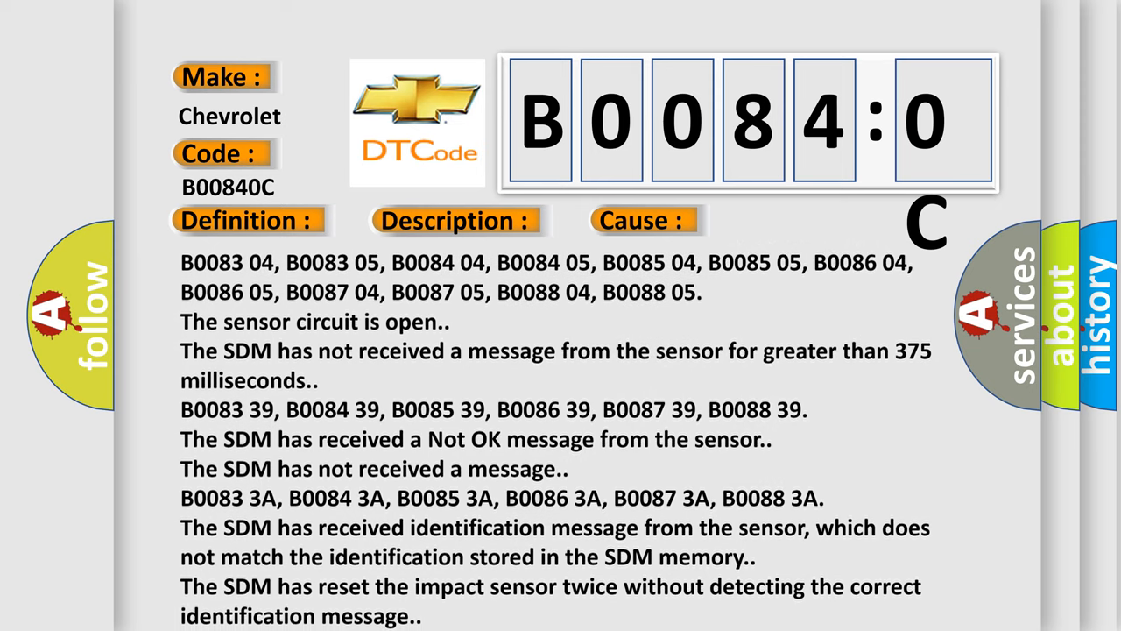
scroll(down, 3)
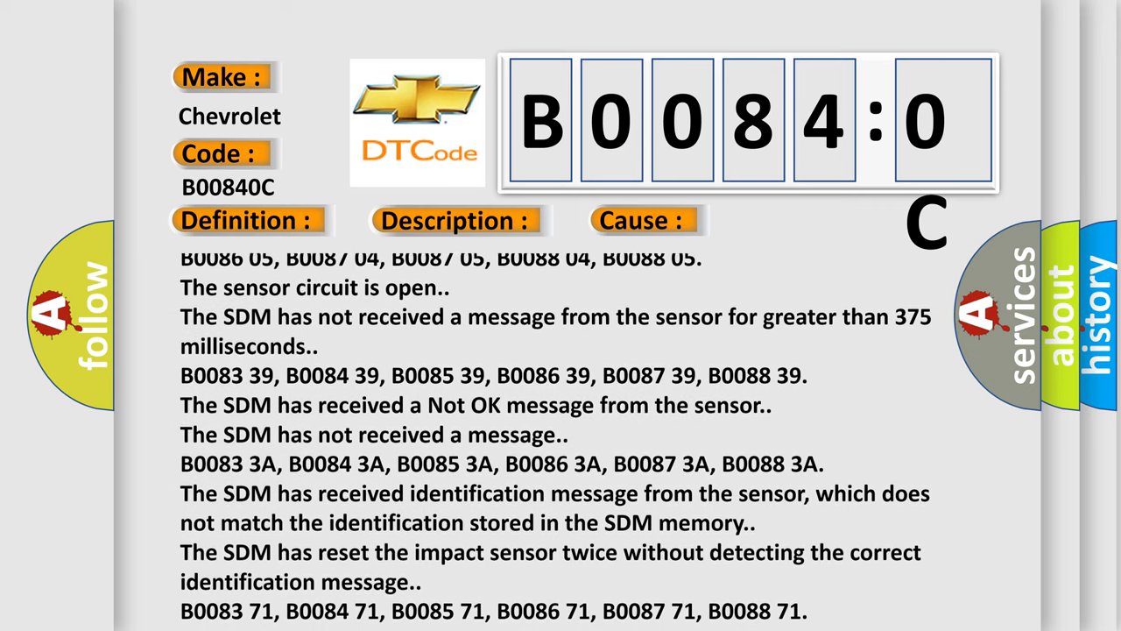
scroll(down, 3)
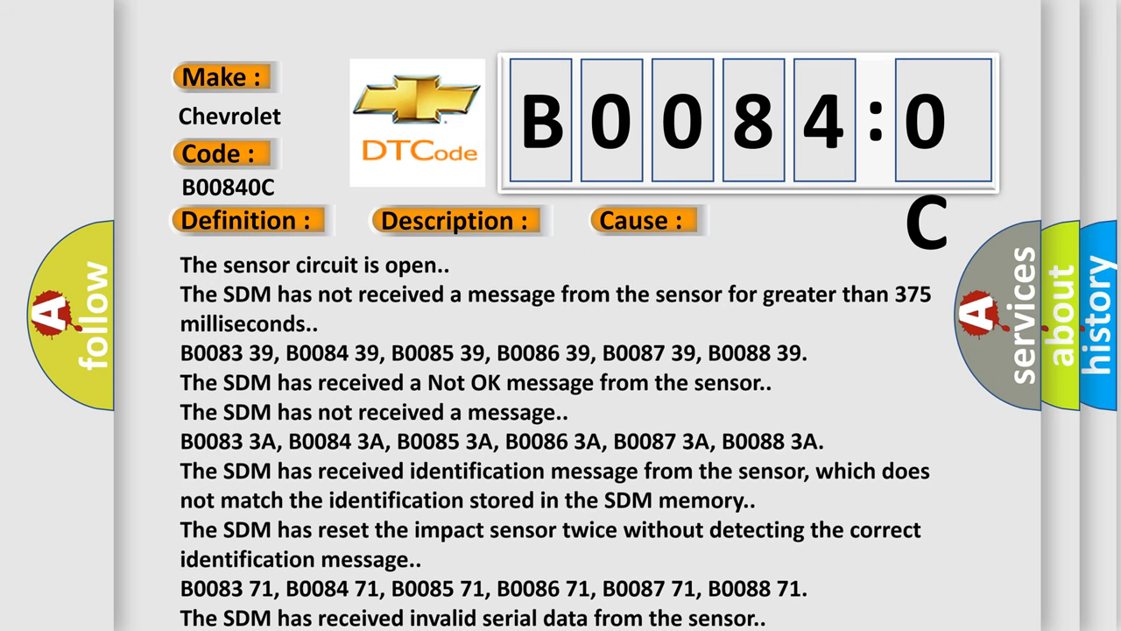
scroll(down, 3)
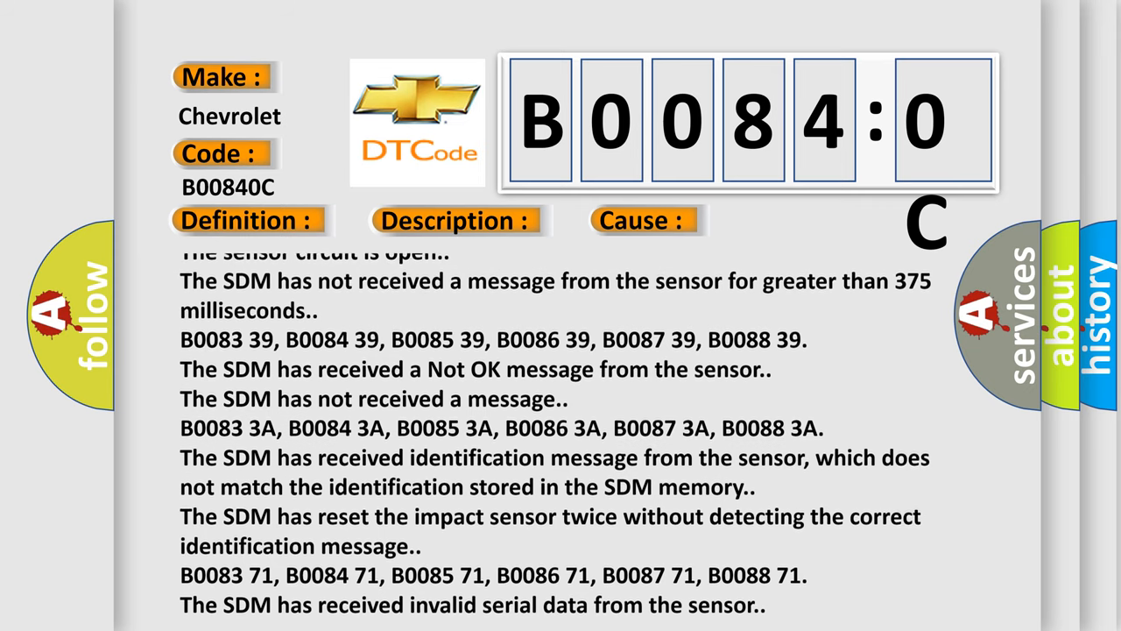
scroll(down, 3)
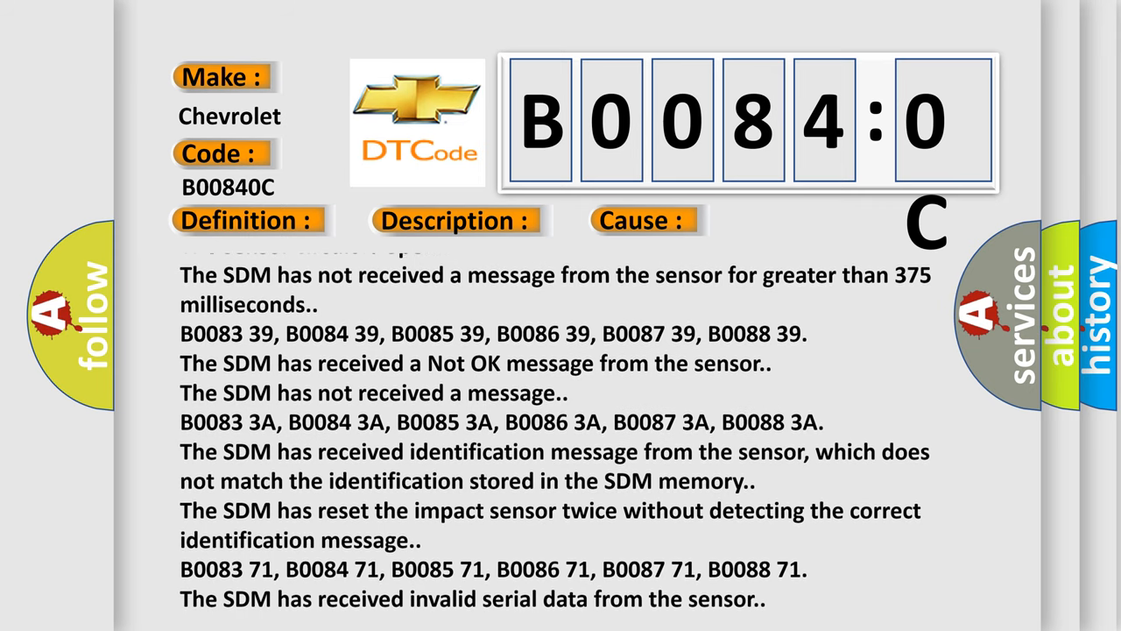